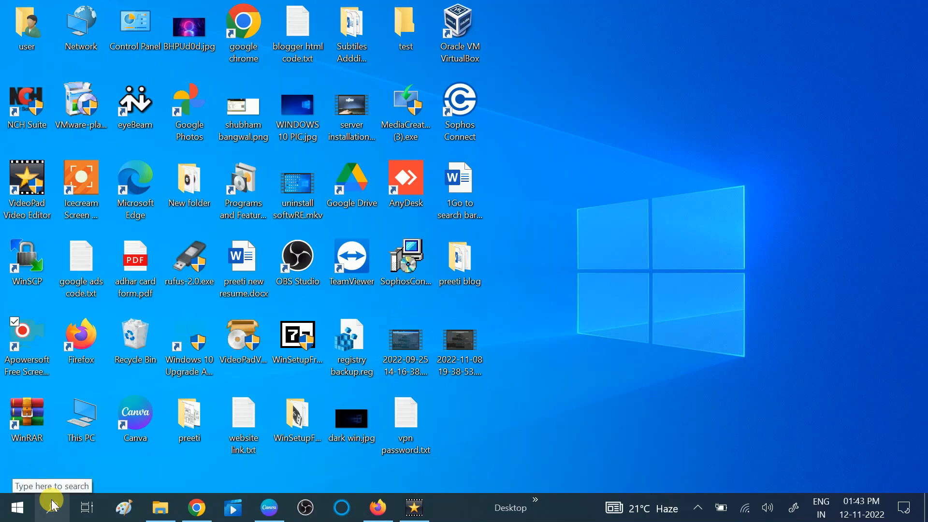
Launch Control Panel from the taskbar search by searching 'co'
text(co)
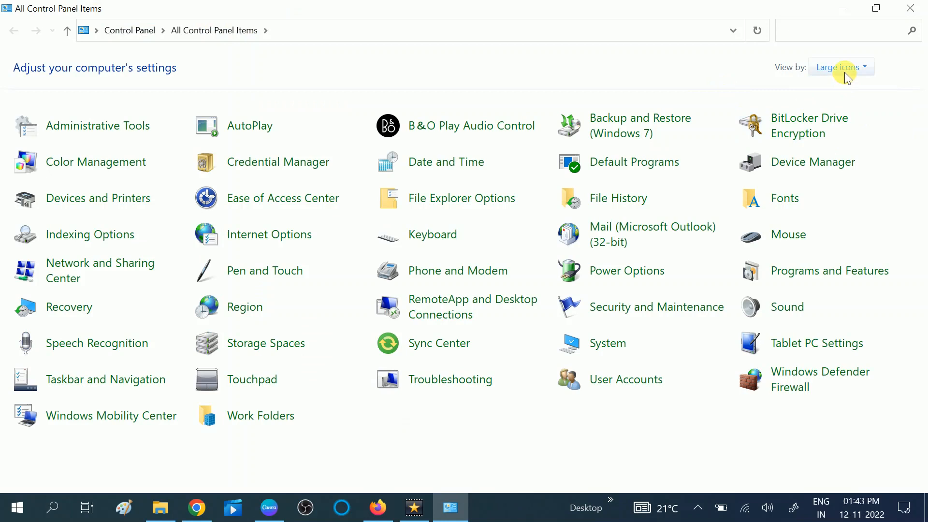
Keep the Large icons view and go to Power Options
click(838, 67)
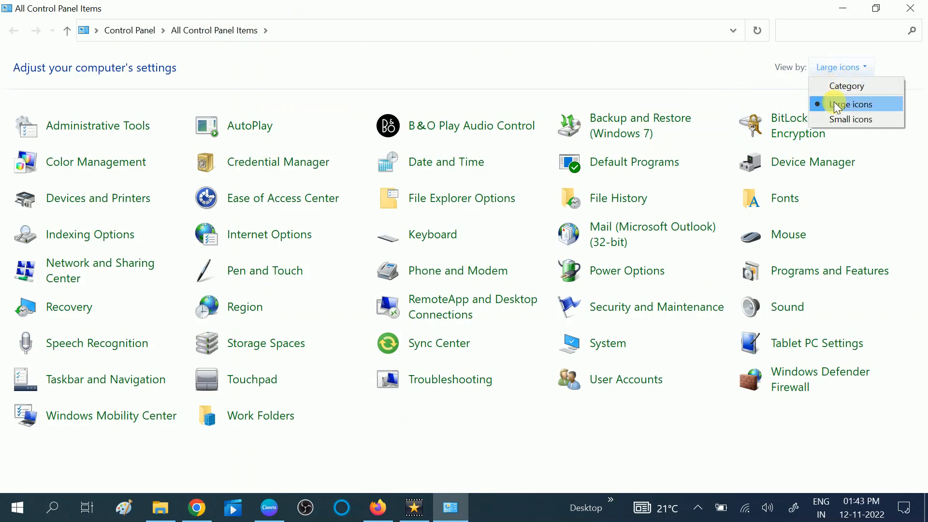
click(850, 104)
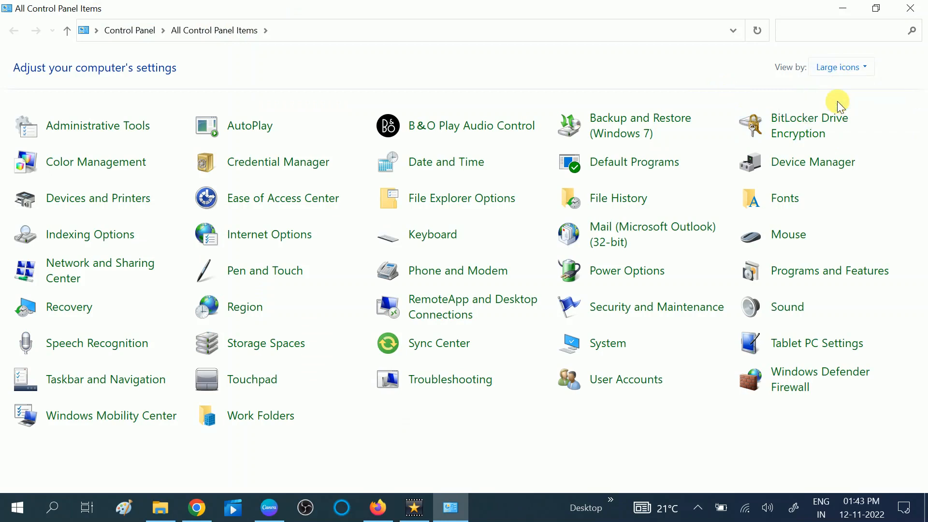
mouse_move(626, 271)
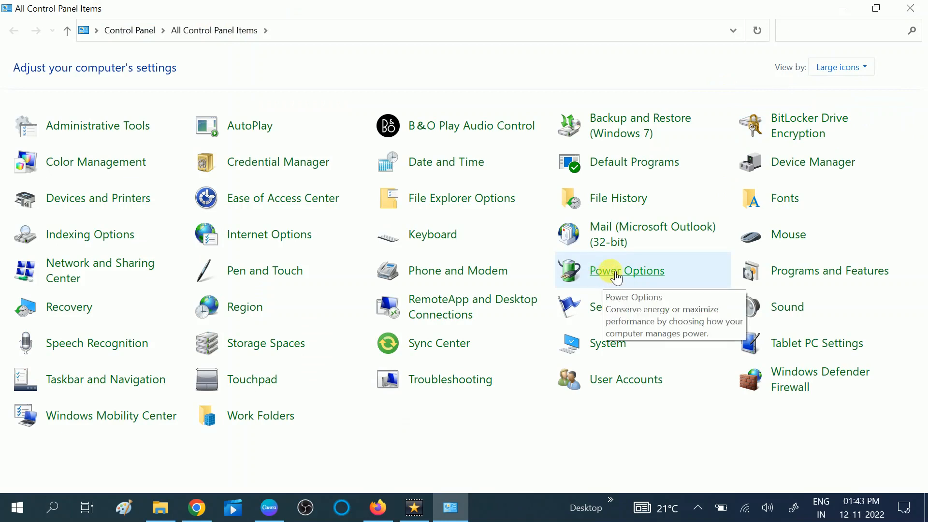
click(626, 271)
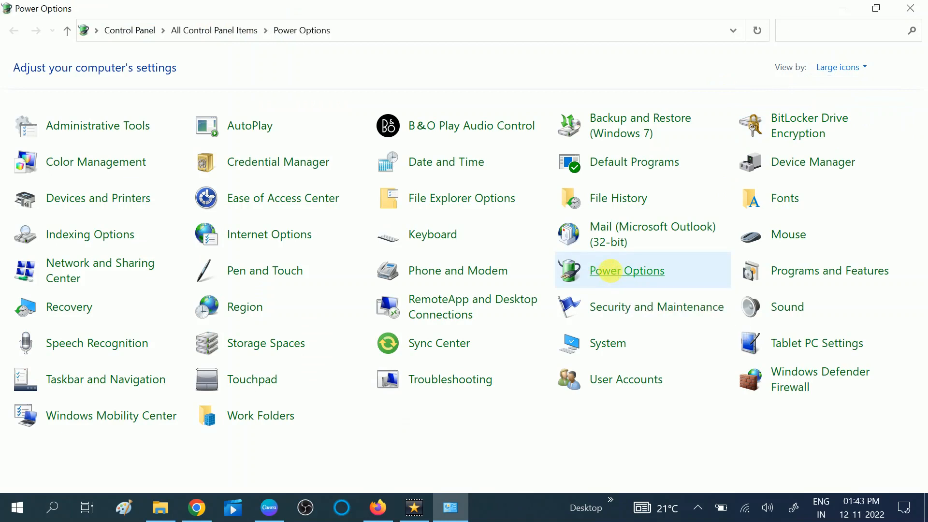
click(627, 271)
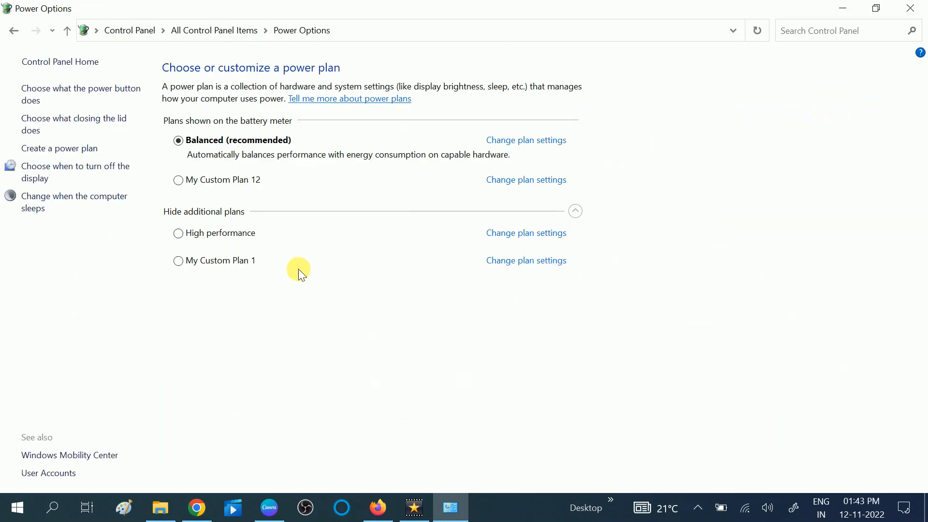
mouse_move(271, 190)
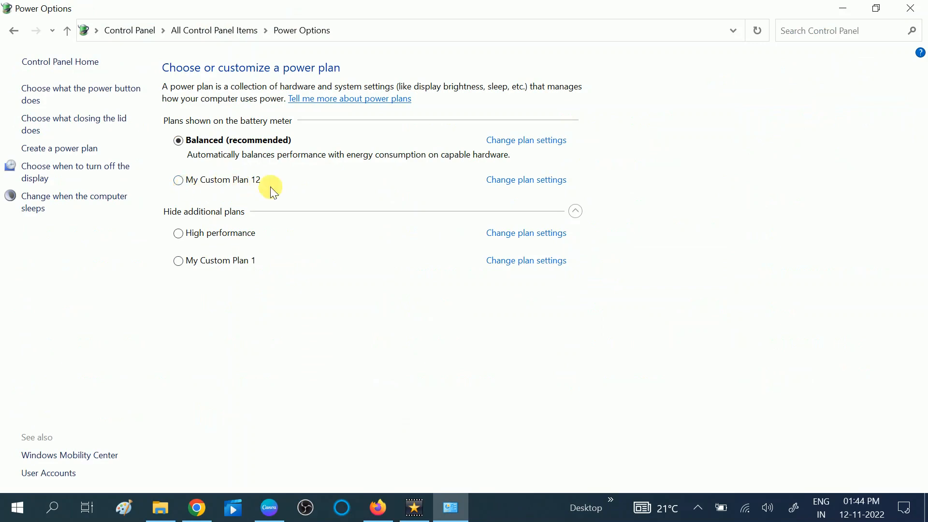
mouse_move(178, 180)
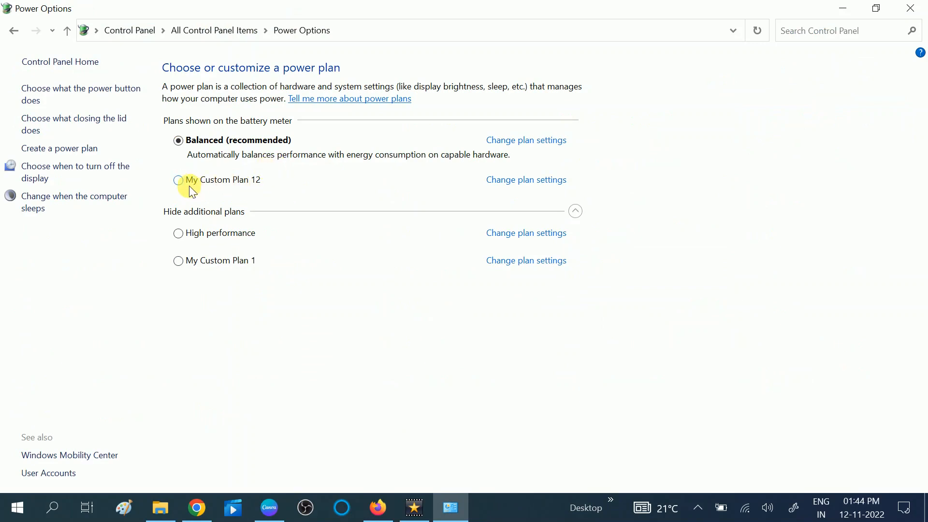
mouse_move(195, 263)
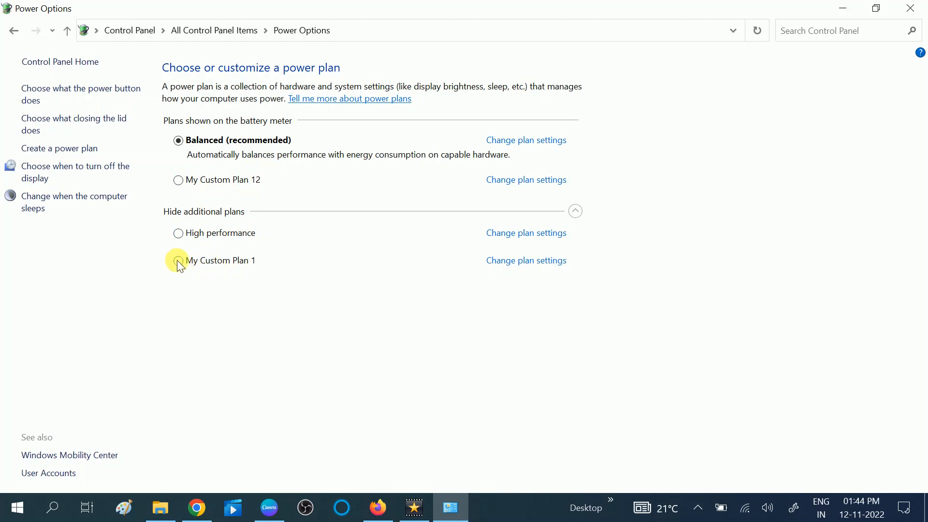
click(177, 260)
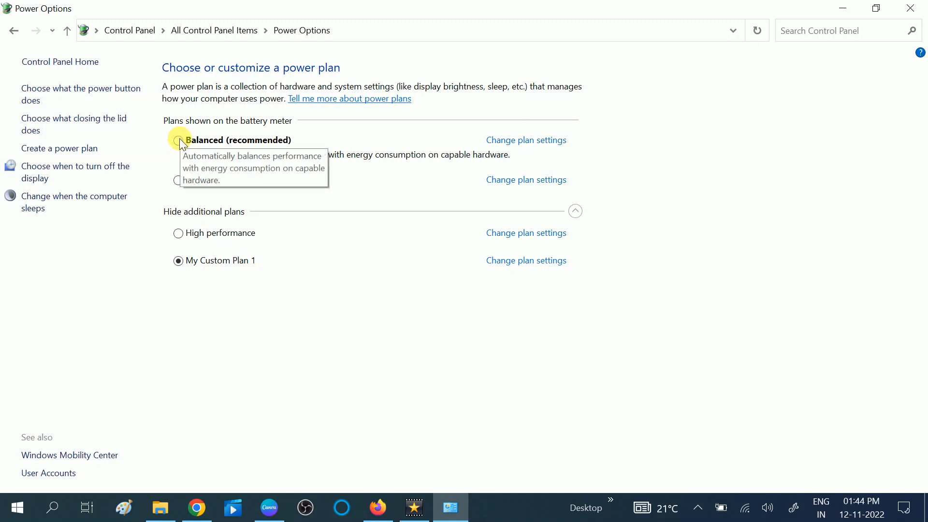
click(178, 140)
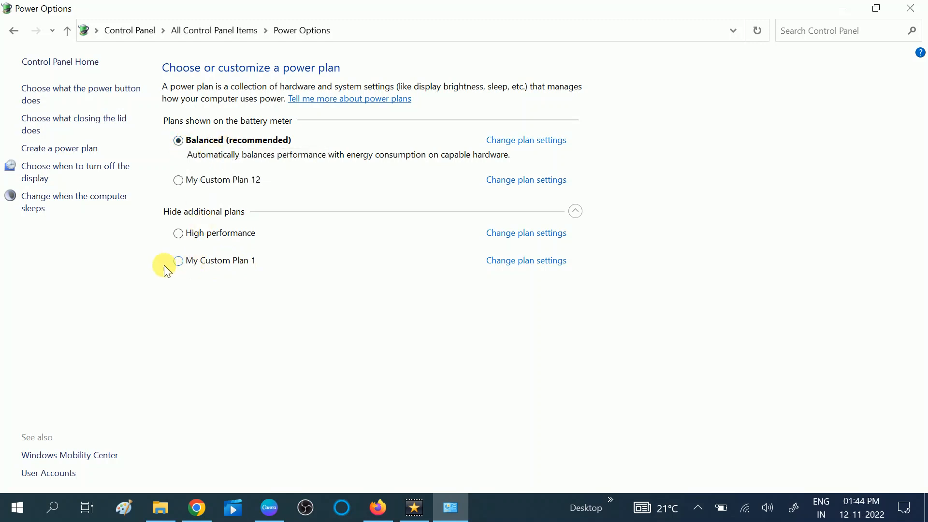
mouse_move(479, 275)
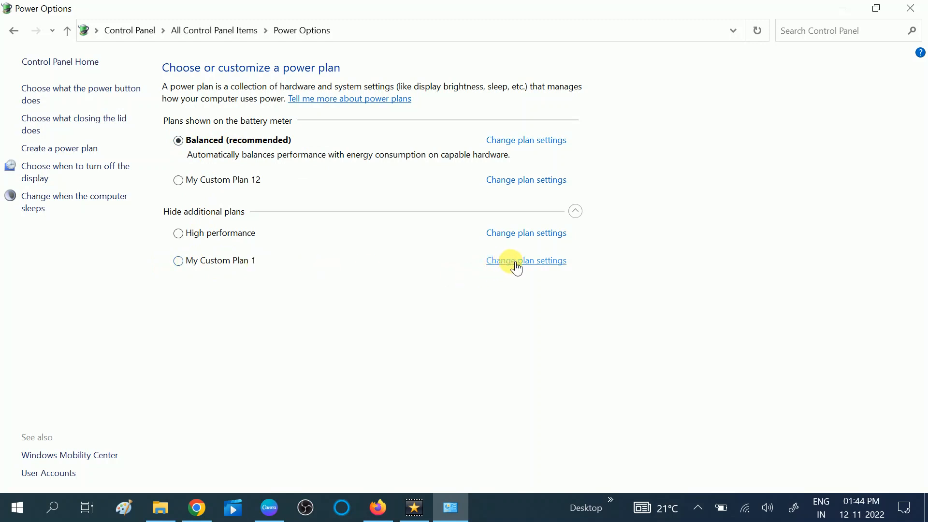
Delete My Custom Plan 1 from its plan settings and confirm
click(526, 260)
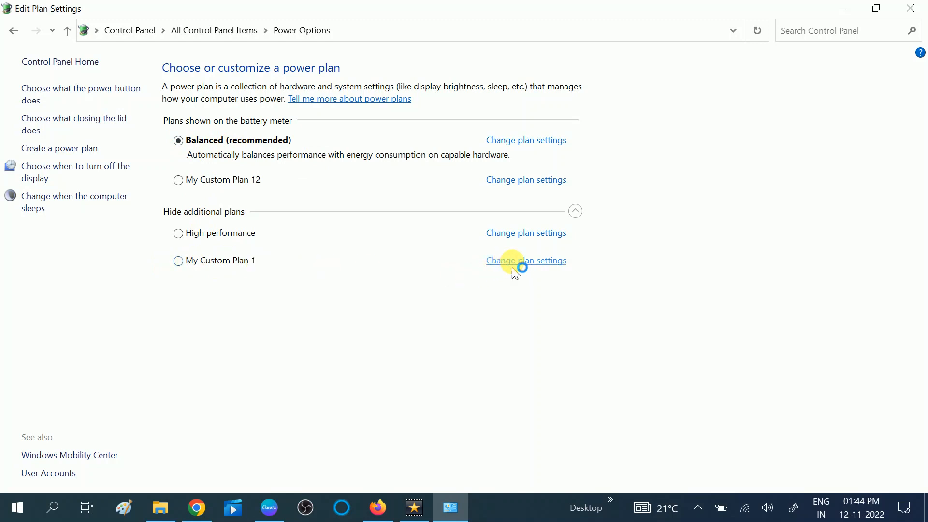
click(526, 260)
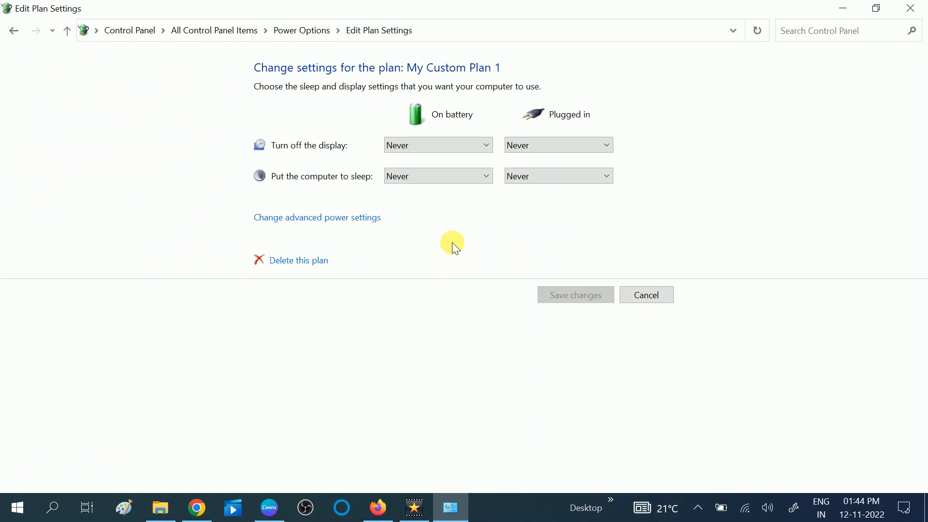
mouse_move(290, 270)
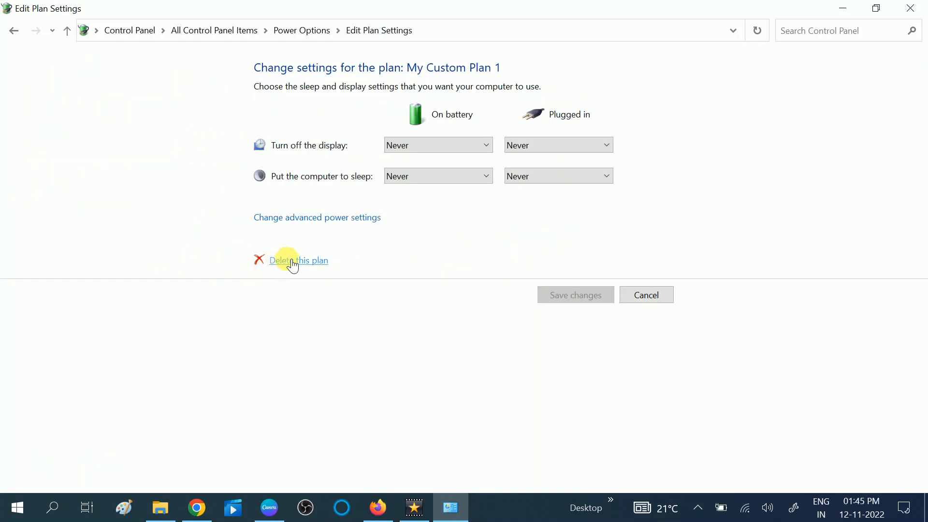
click(298, 260)
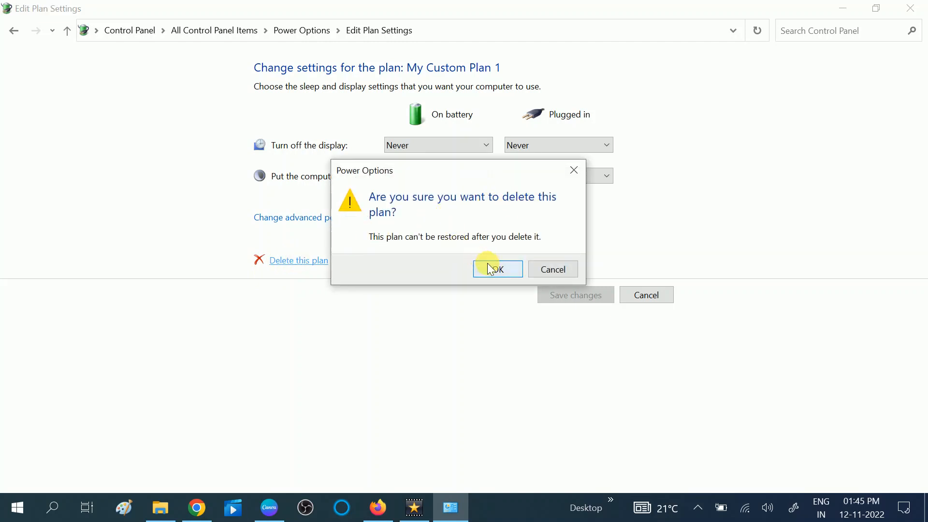
click(497, 270)
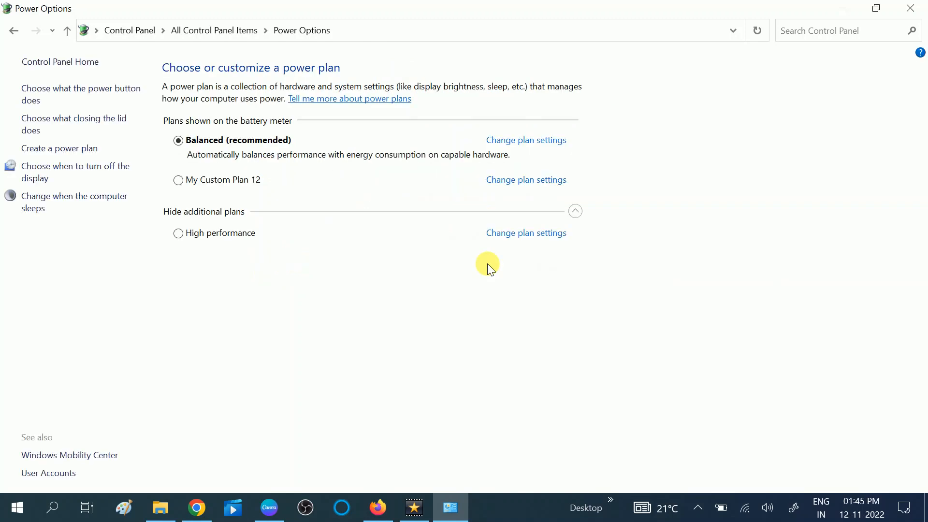
mouse_move(215, 195)
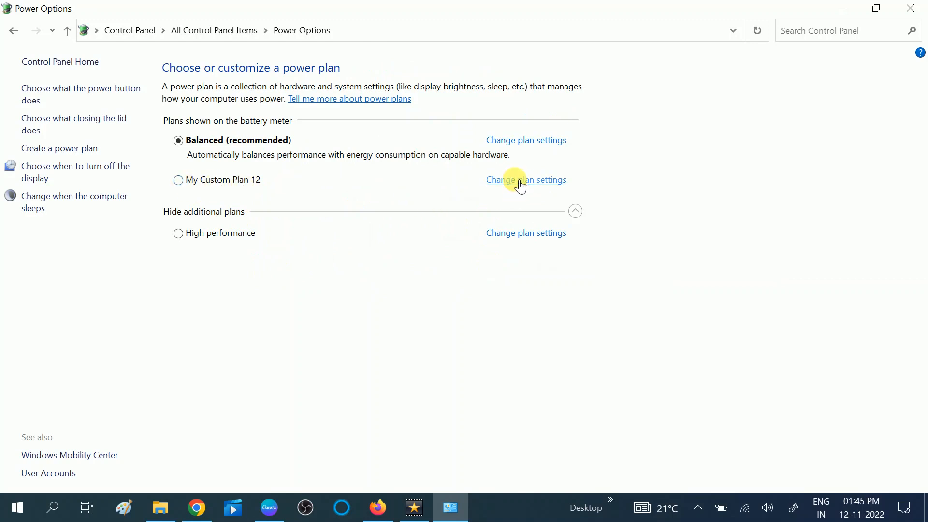
Delete My Custom Plan 12 from its plan settings and confirm
click(525, 180)
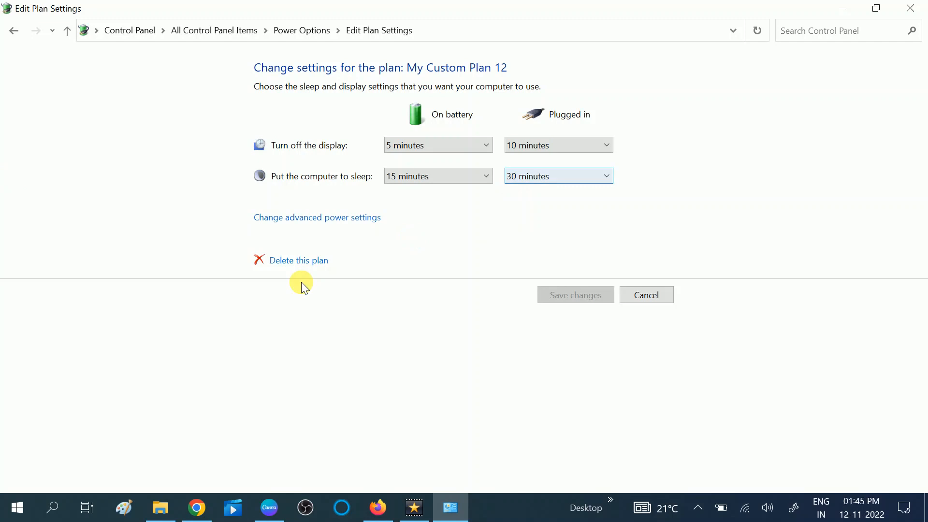
click(298, 260)
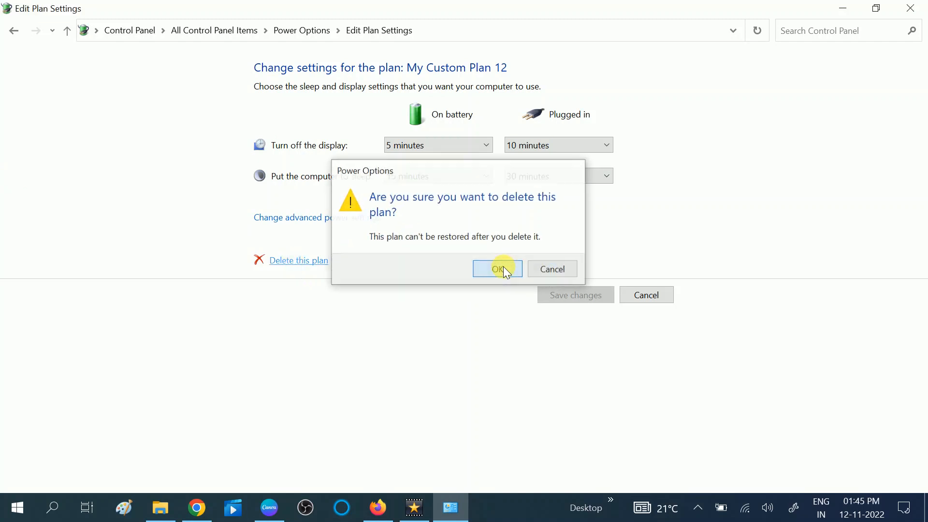
click(497, 269)
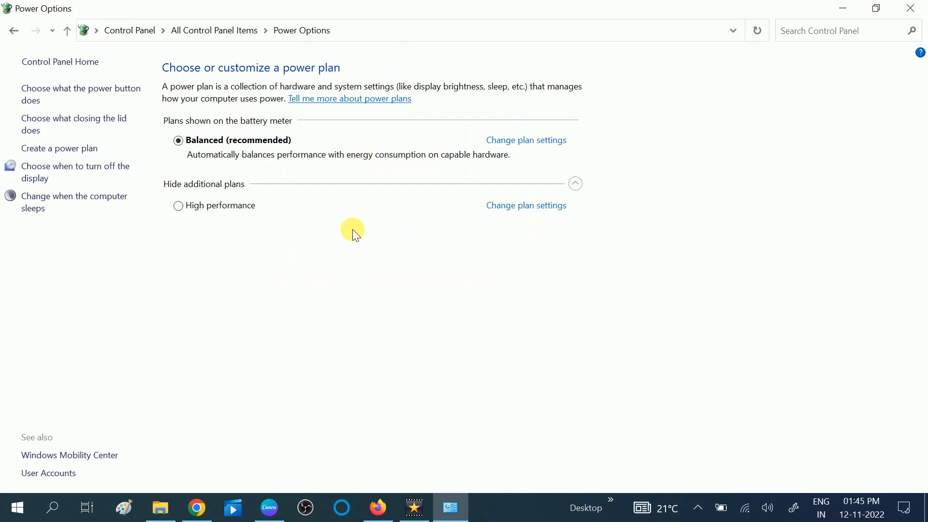
mouse_move(365, 231)
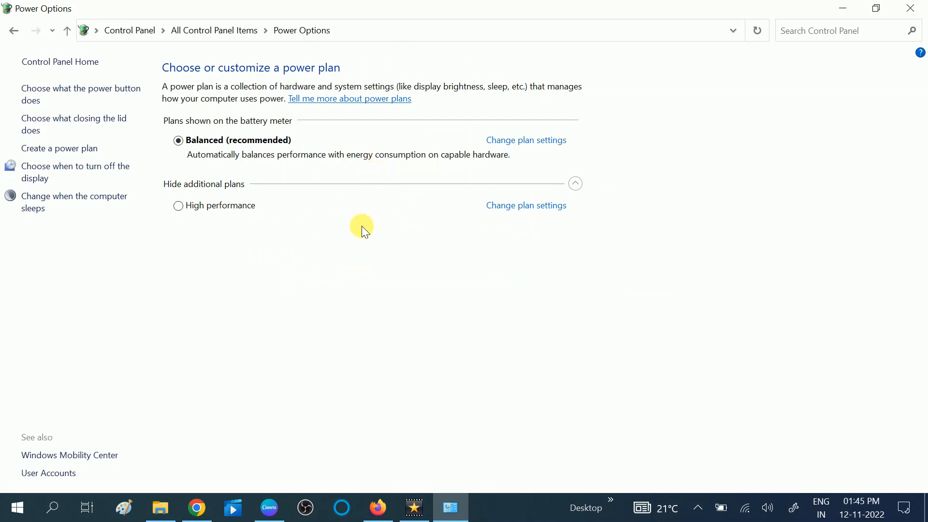
mouse_move(390, 215)
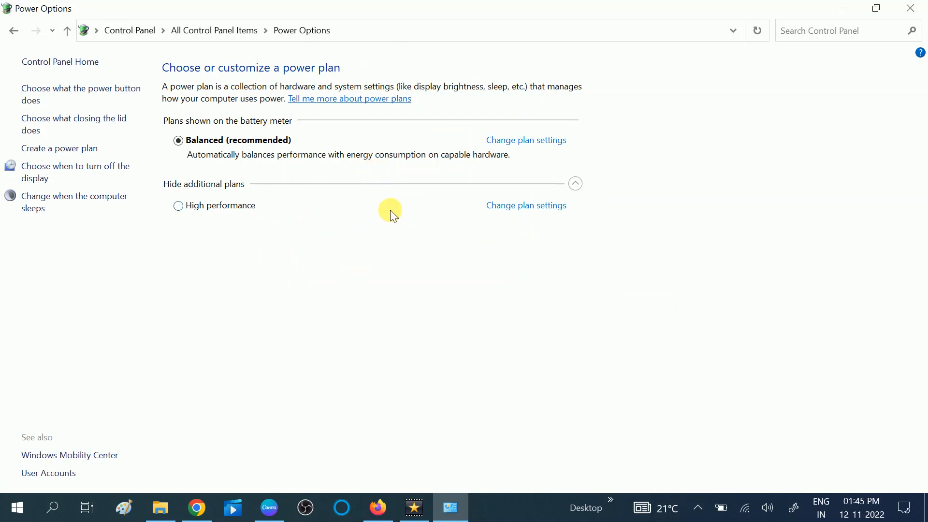
mouse_move(381, 218)
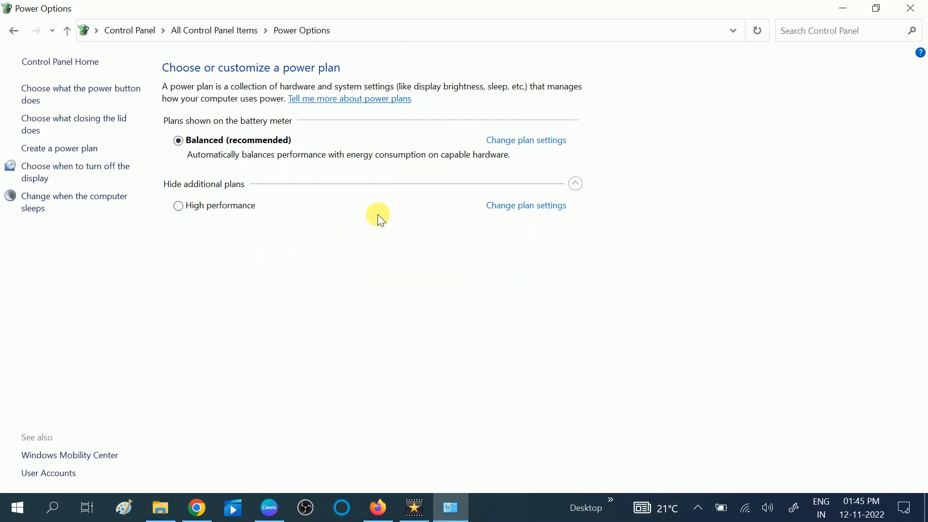
mouse_move(385, 226)
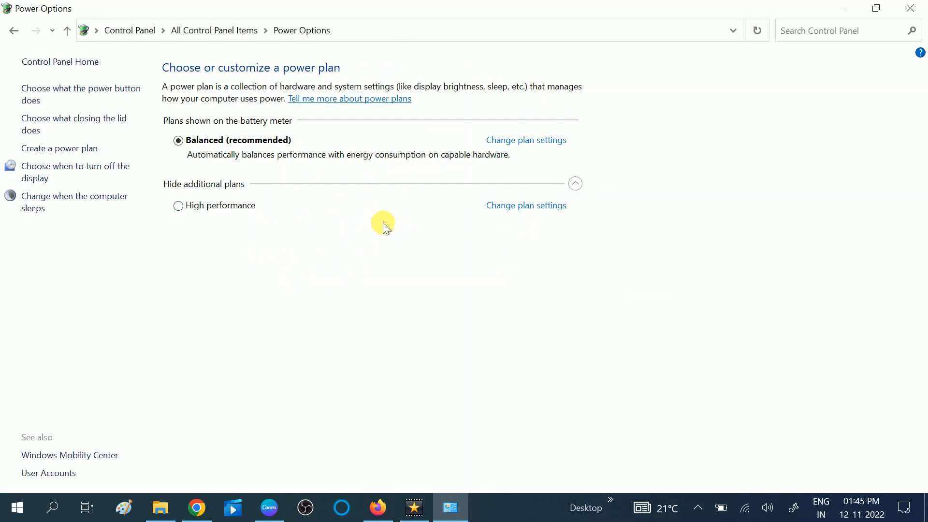